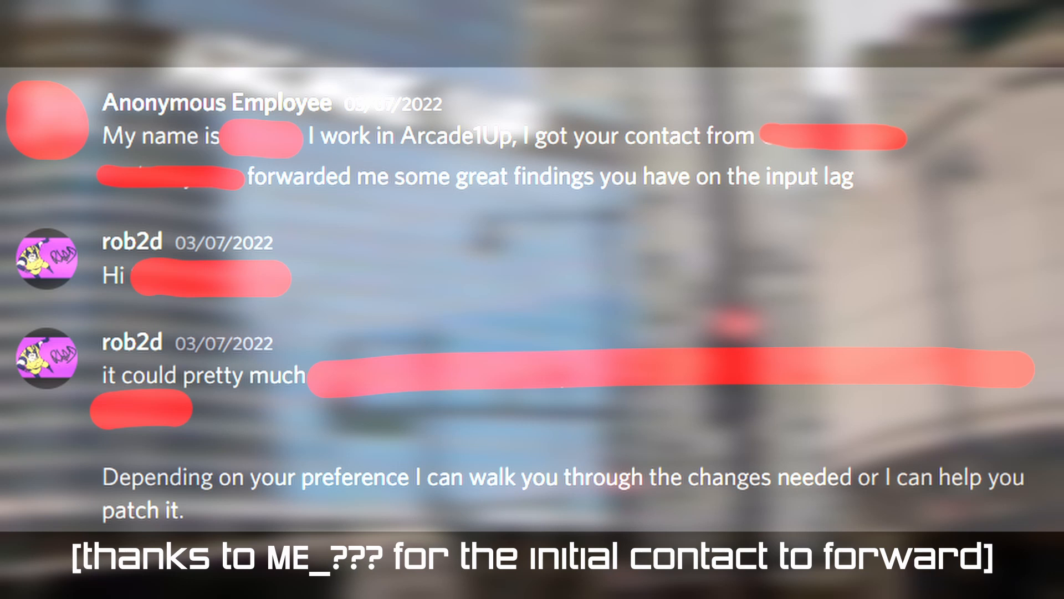
pyautogui.scroll(-3)
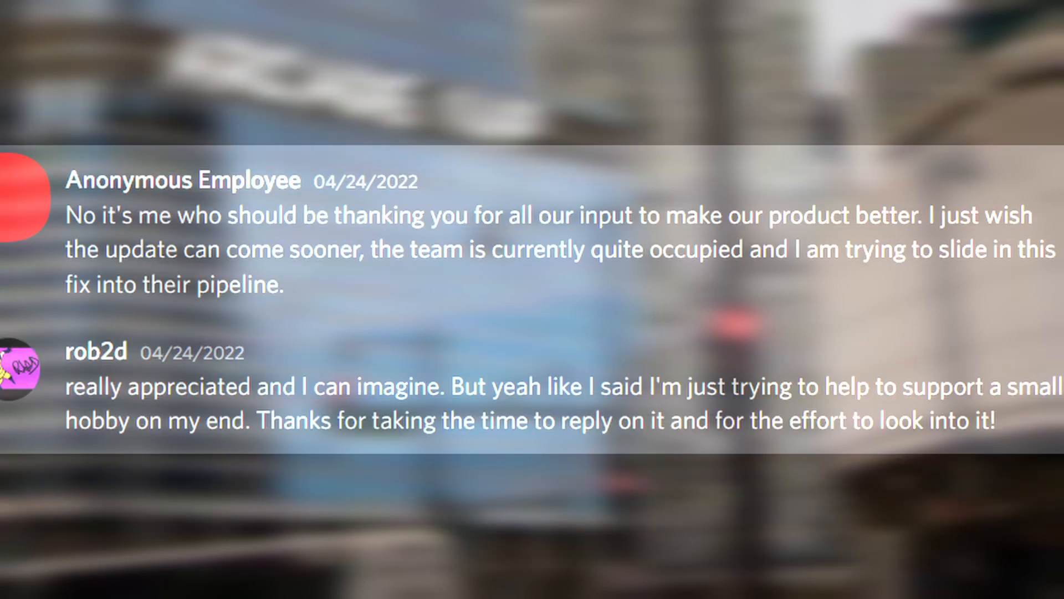